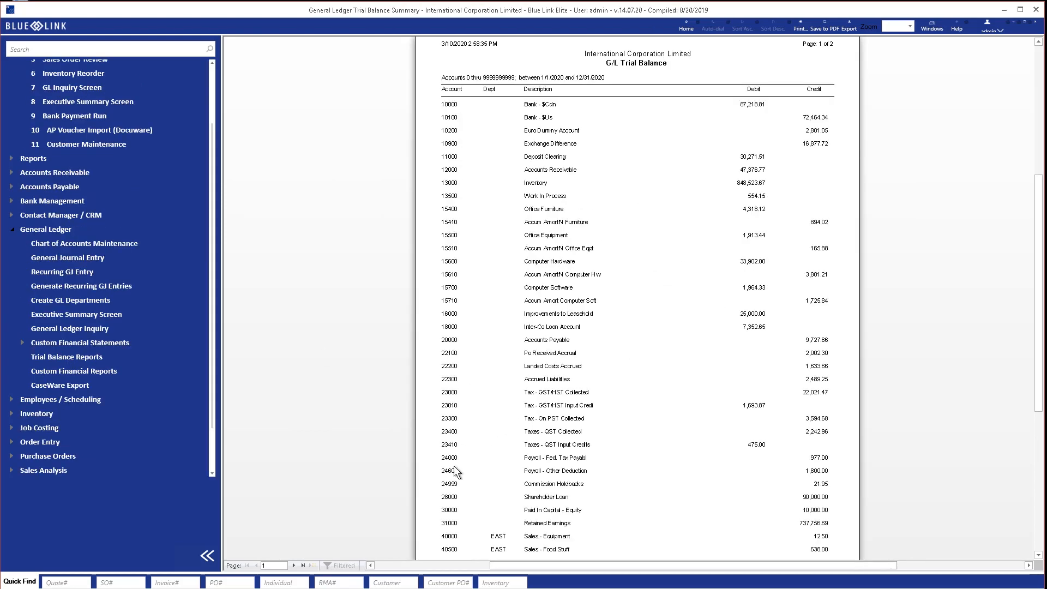
Advance the G/L Trial Balance viewer to page 2 of 2 showing the grand totals.
click(293, 565)
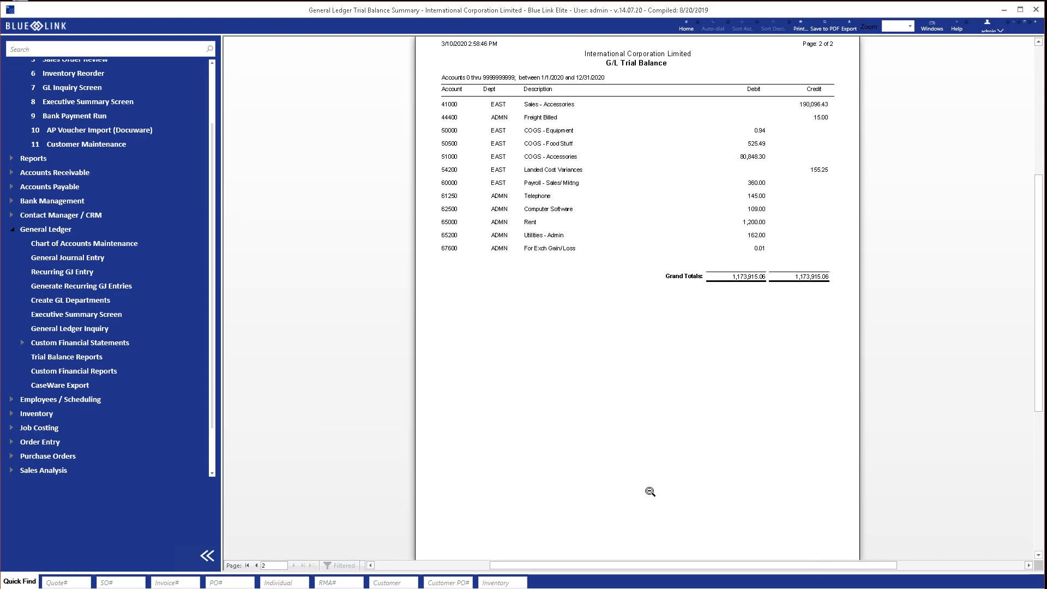
mouse_move(748, 318)
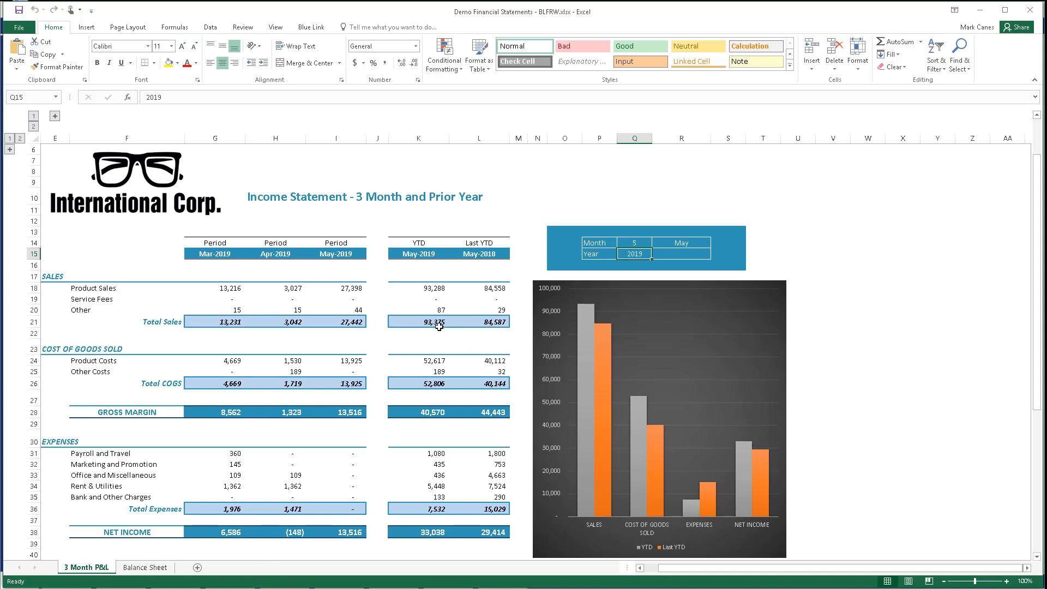
mouse_move(207, 584)
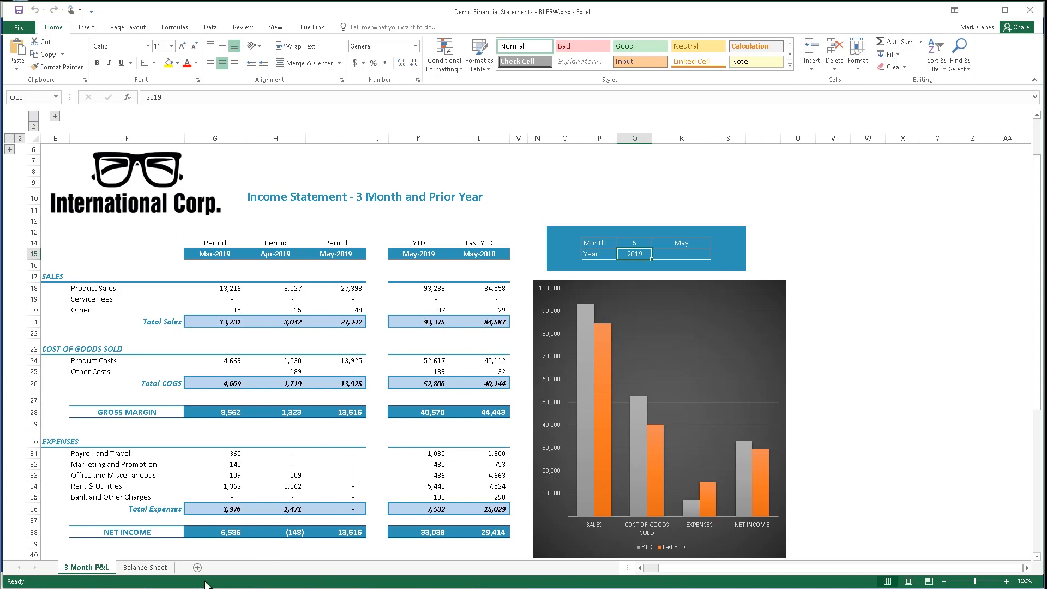
click(145, 567)
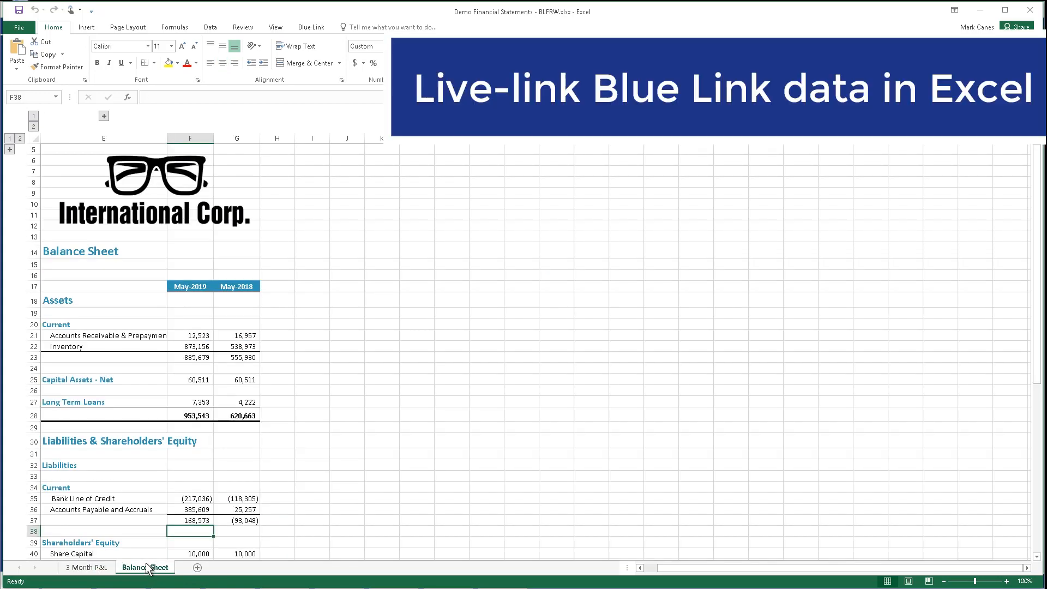
click(85, 567)
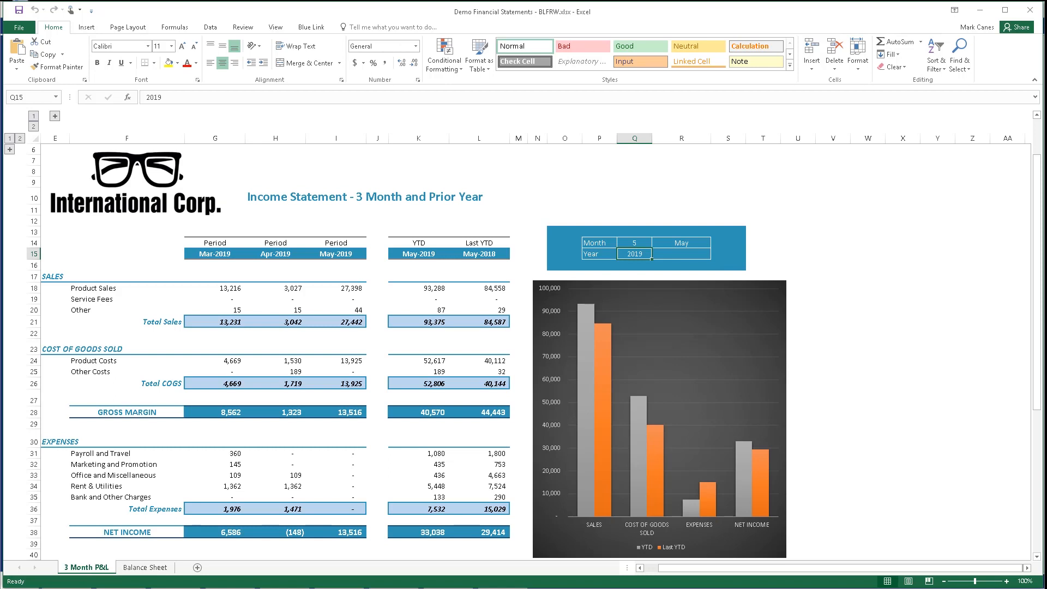
Set the report period to month 11 and year 2018 in cells Q14 and Q15.
click(634, 243)
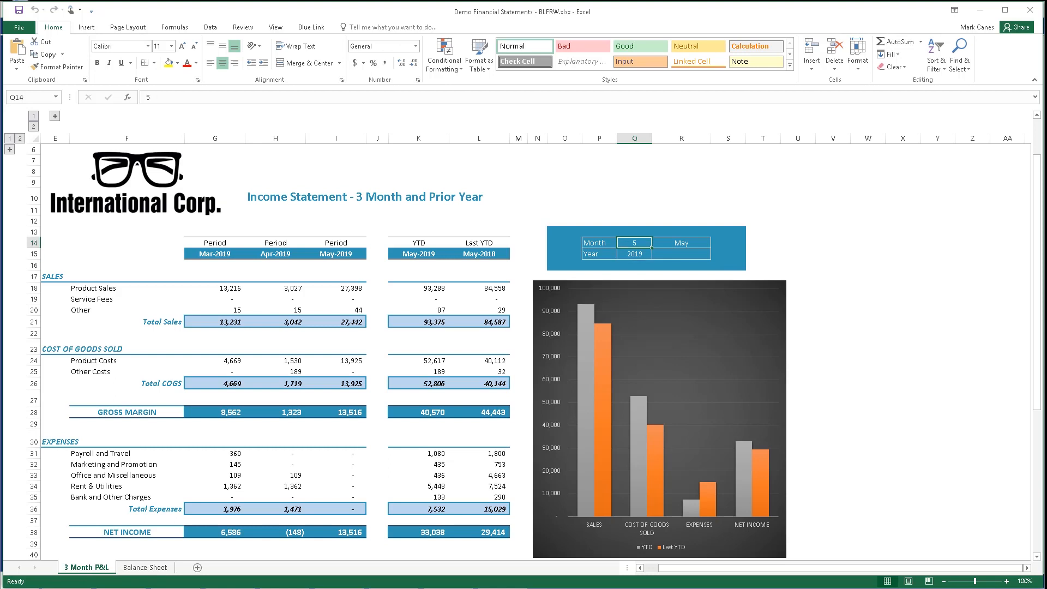
text(2018)
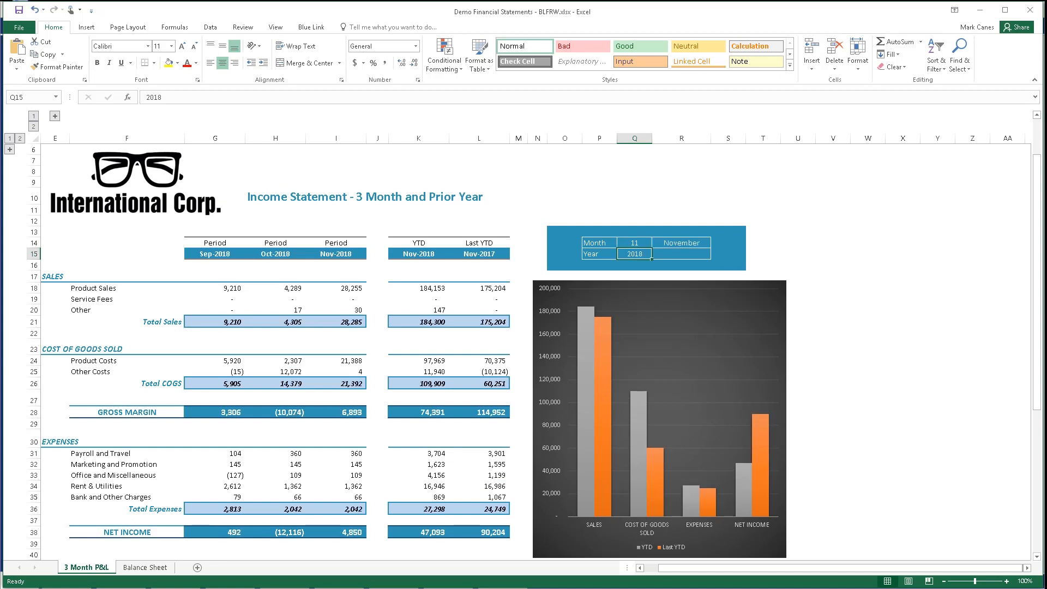
click(418, 361)
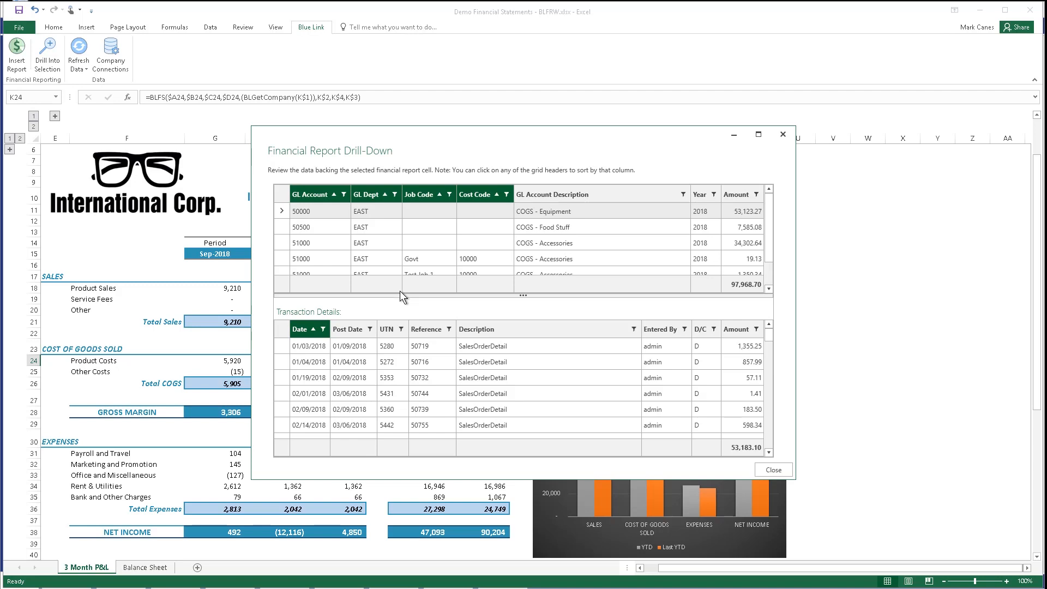
mouse_move(358, 290)
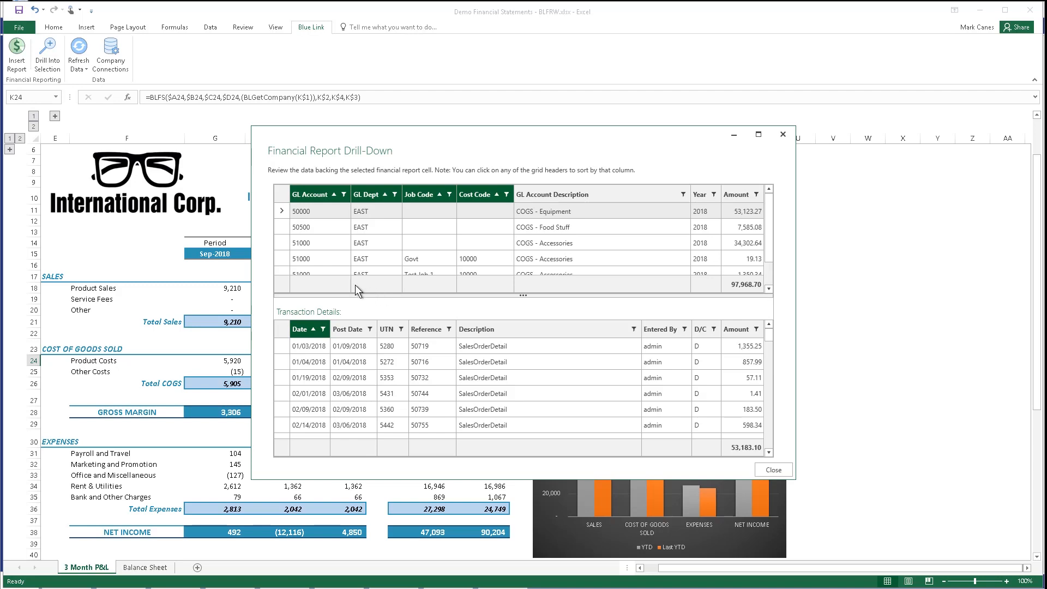
mouse_move(286, 244)
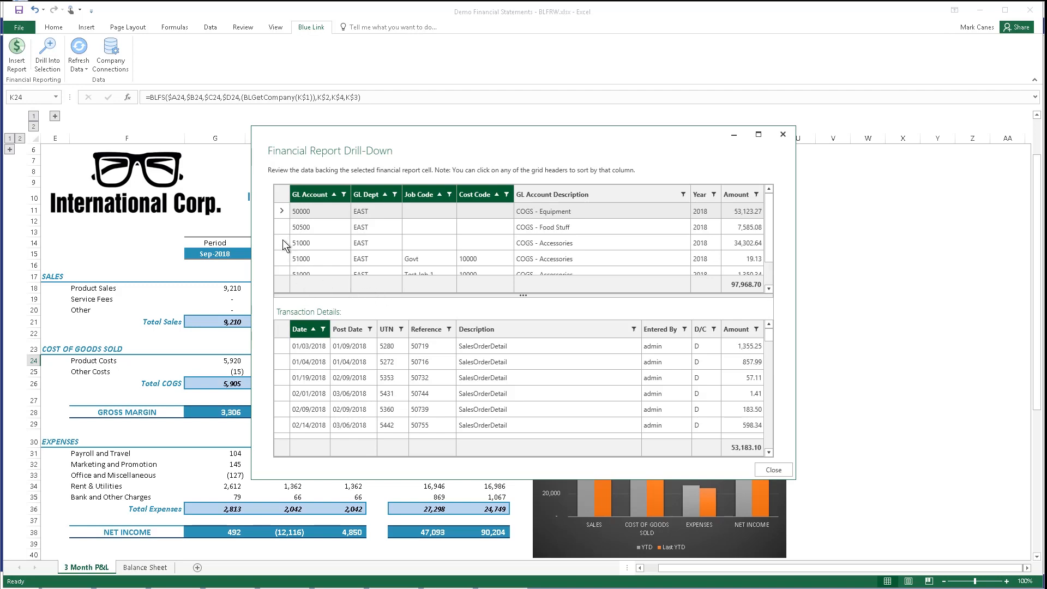
Select the 51000 EAST row in the drill-down grid to list COGS - Accessories transactions.
click(301, 242)
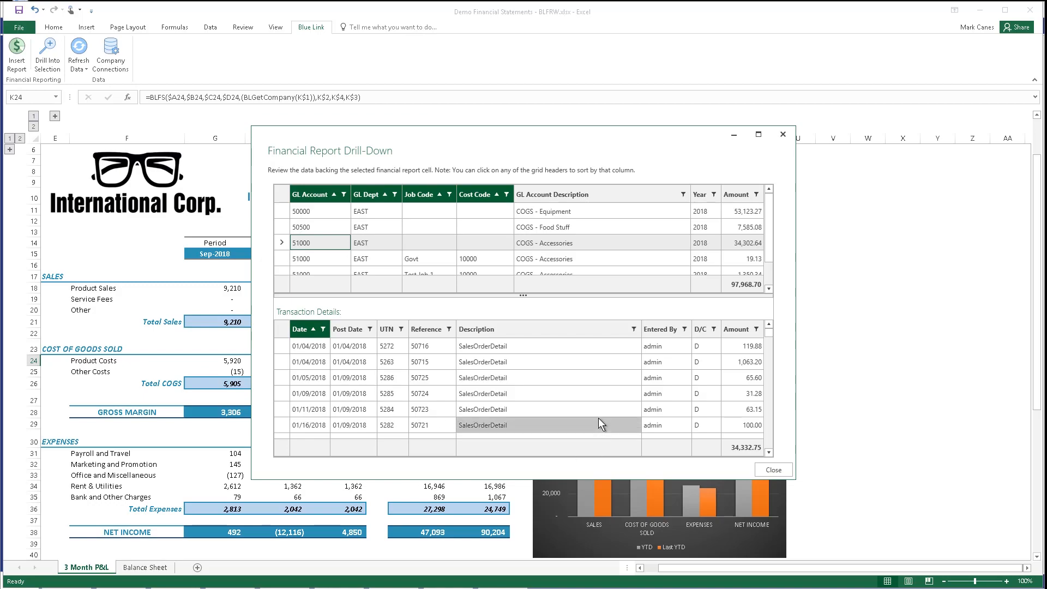